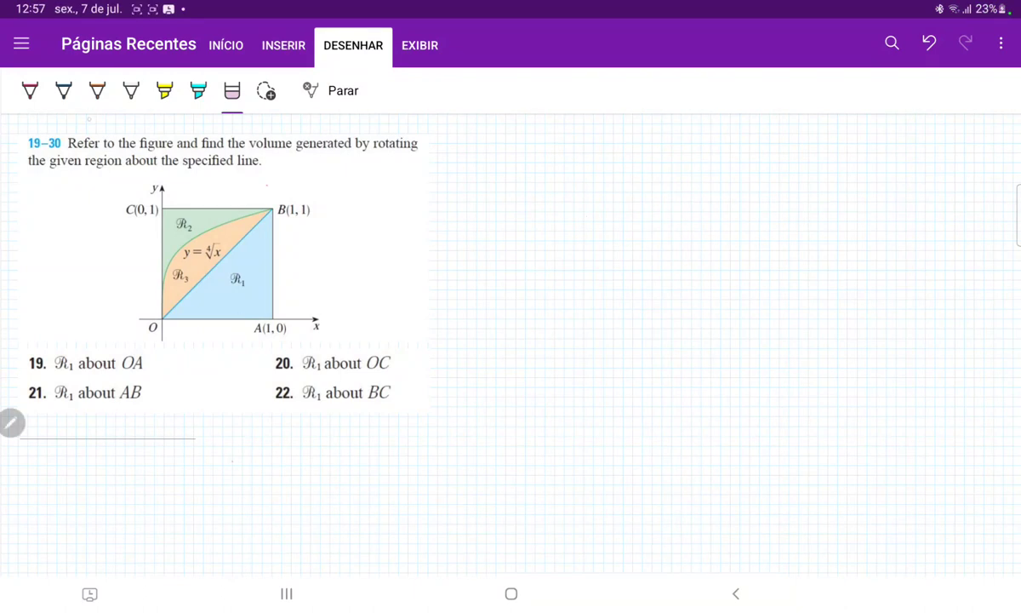
Draw a red vertical line through A and B labeled x=1, then trace diagonal OB in blue
{"action": "left_click", "coordinate": [29, 91]}
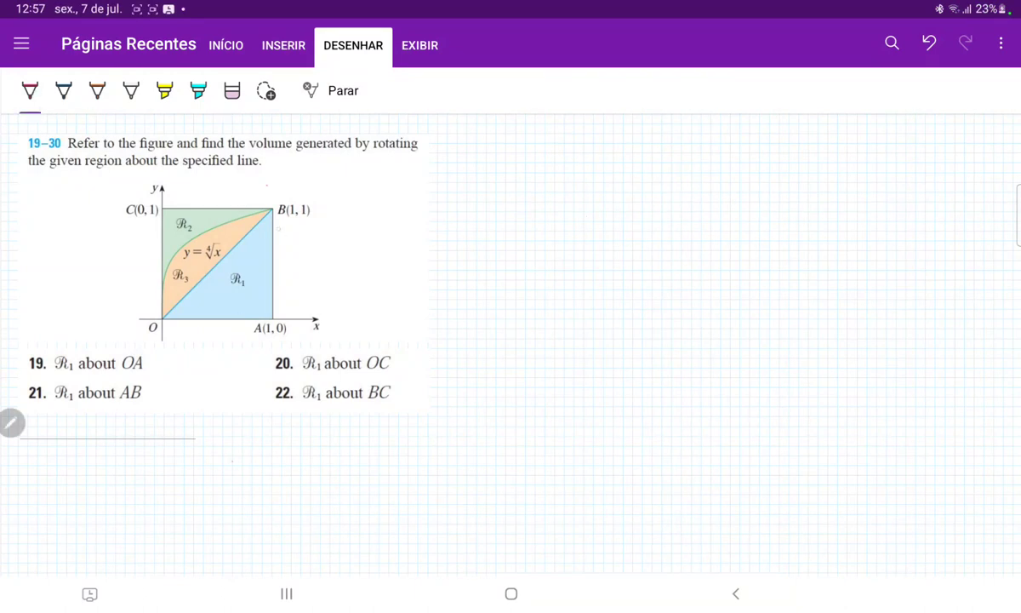
{"action": "left_click_drag", "start_coordinate": [274, 208], "coordinate": [274, 327]}
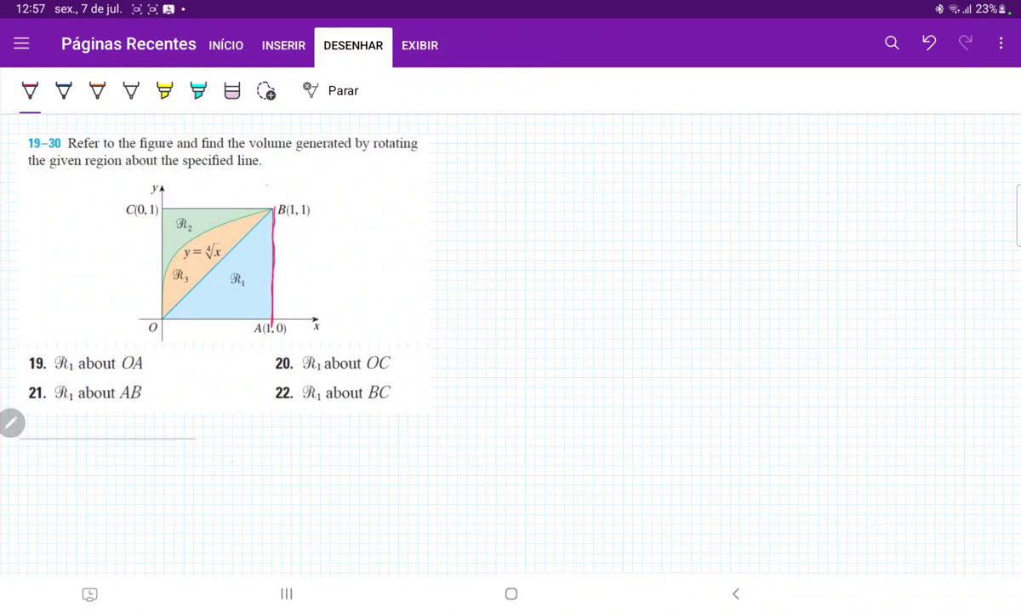
{"action": "left_click_drag", "start_coordinate": [273, 209], "coordinate": [273, 327]}
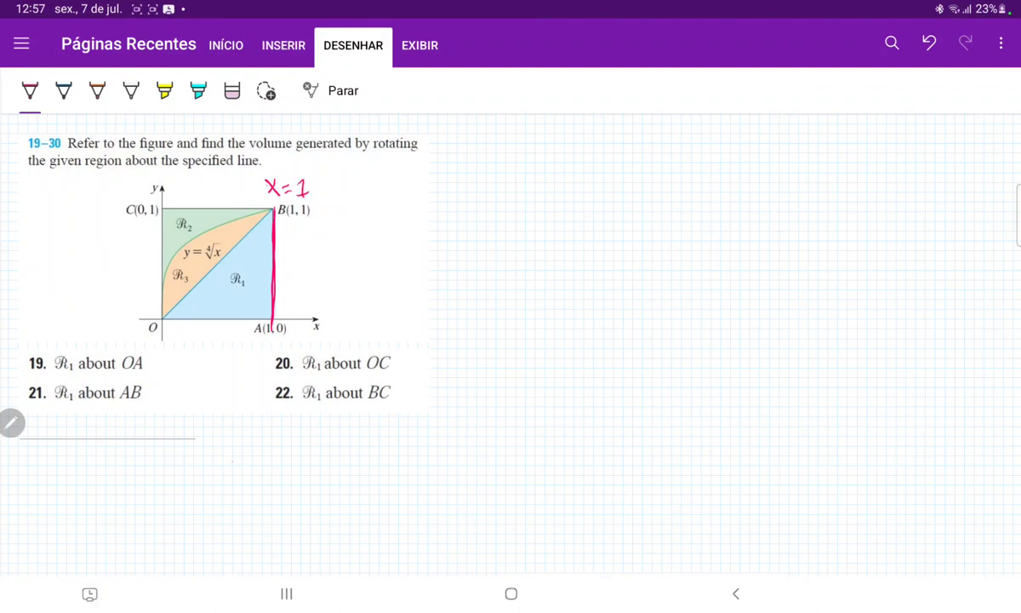
{"action": "left_click", "coordinate": [62, 91]}
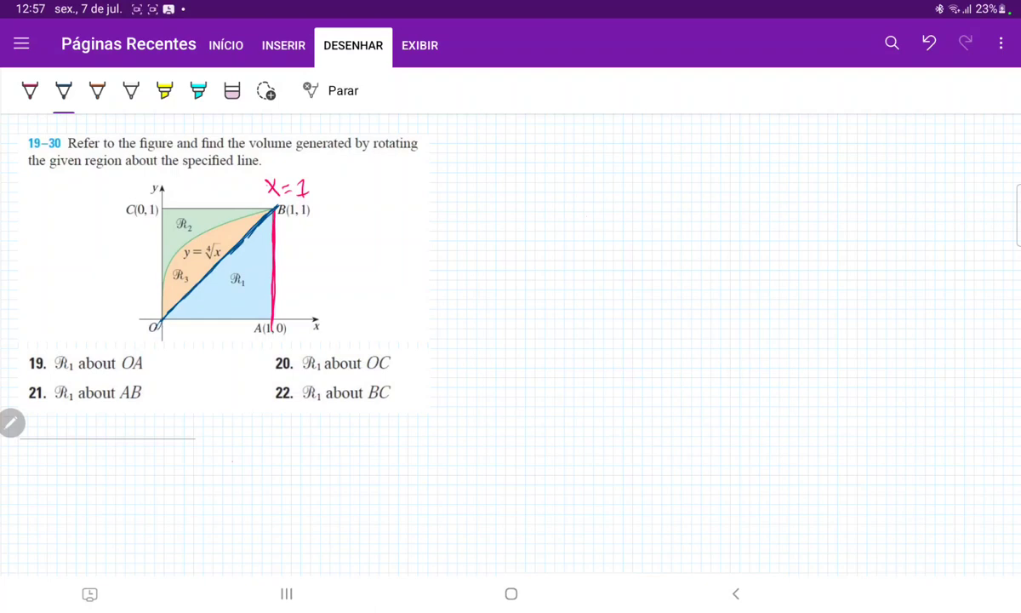
{"action": "left_click_drag", "start_coordinate": [170, 331], "coordinate": [196, 332]}
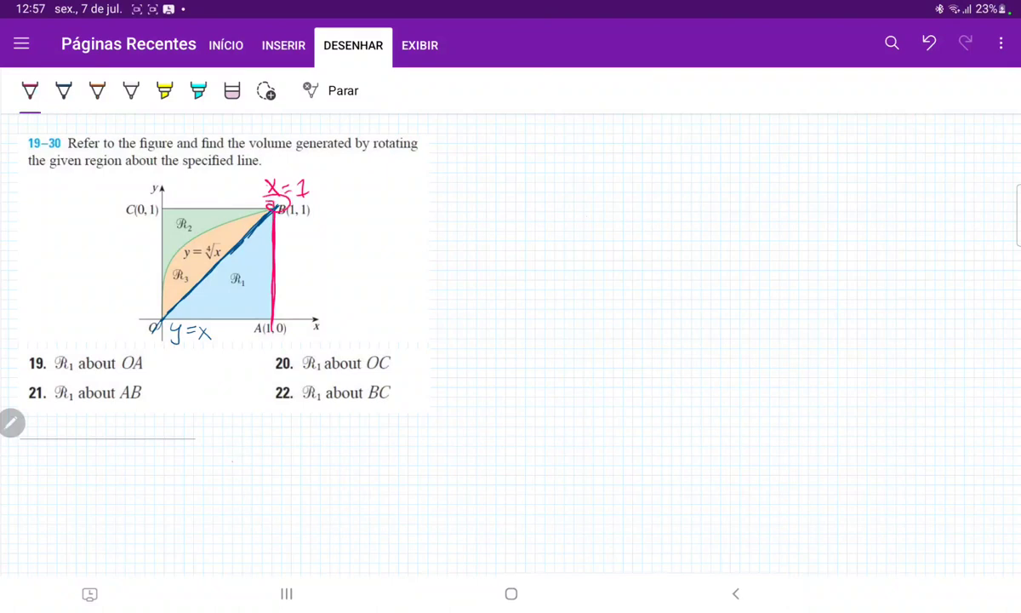
Write y=x near O, sketch red rotation ellipses around x=1, and start an integral from 0
{"action": "left_click", "coordinate": [28, 90]}
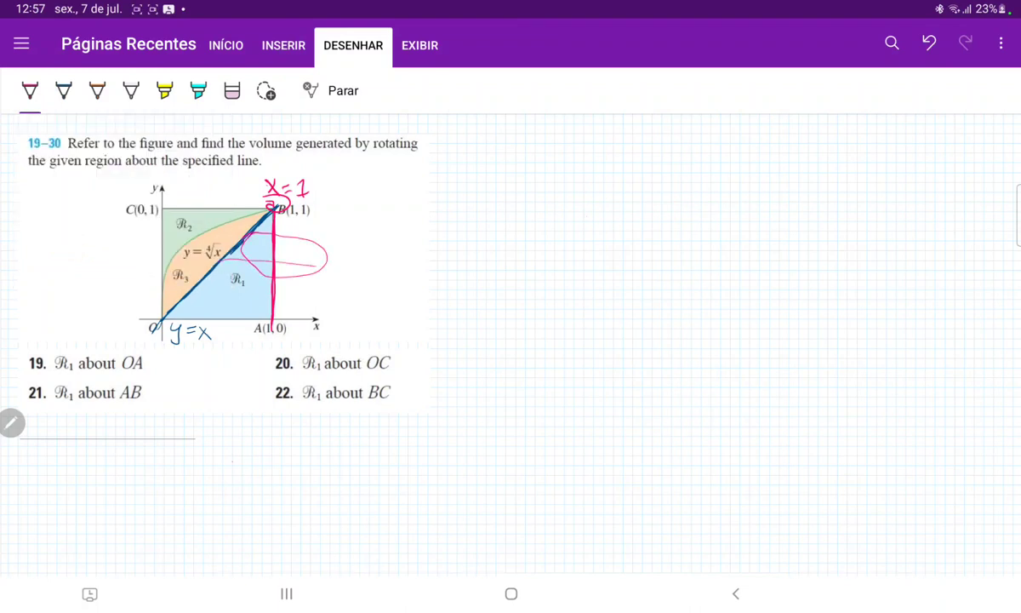
{"action": "left_click_drag", "start_coordinate": [255, 255], "coordinate": [383, 306]}
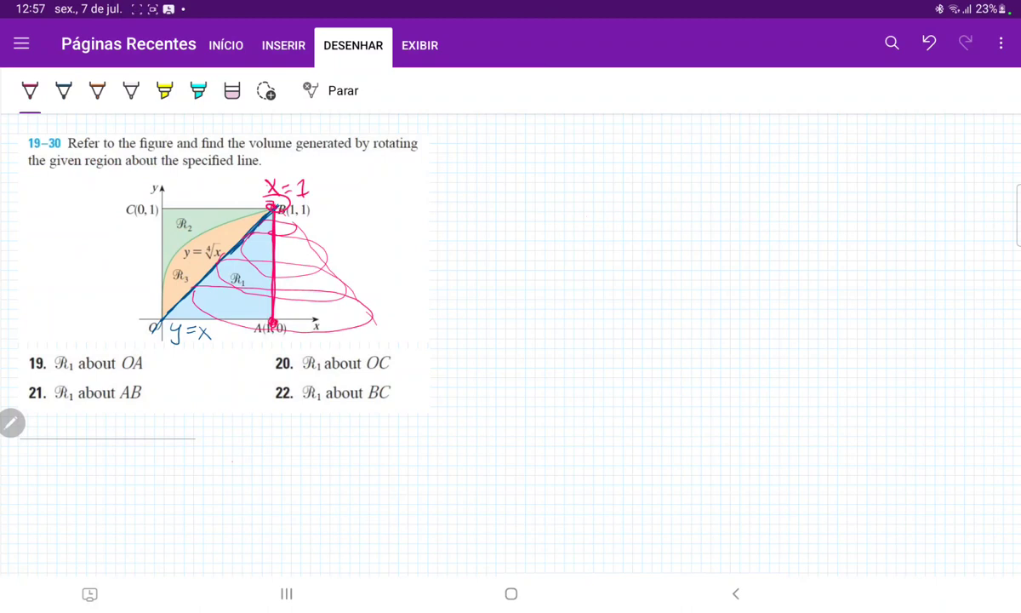
{"action": "left_click_drag", "start_coordinate": [515, 149], "coordinate": [510, 230]}
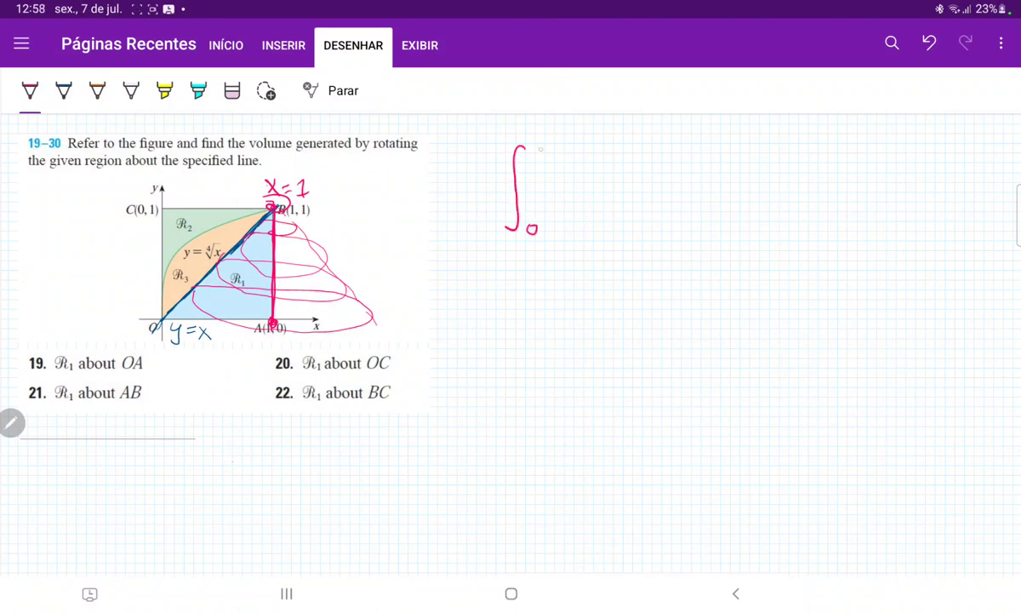
Write 1 as the integral's upper limit
{"action": "type", "text": "1"}
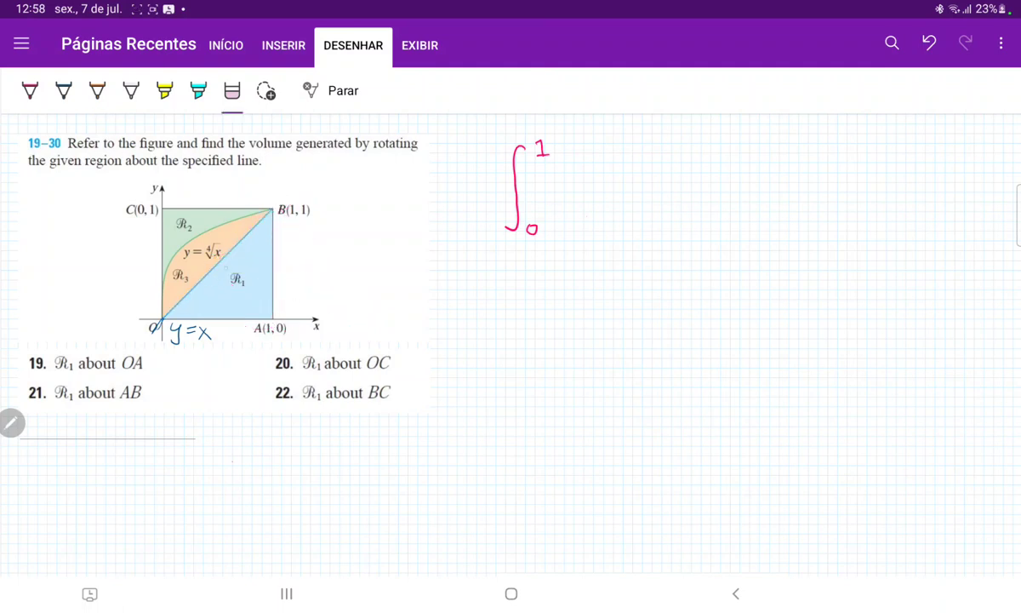
Draw an orange arrow from x=1 to the diagonal and a red horizontal slice across the region
{"action": "left_click", "coordinate": [96, 91]}
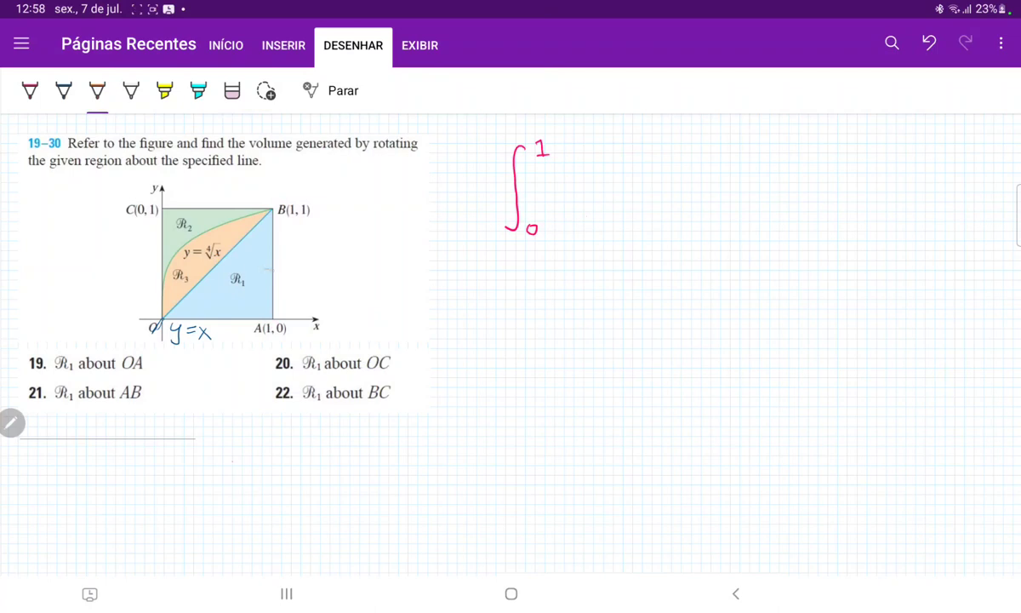
{"action": "left_click_drag", "start_coordinate": [211, 268], "coordinate": [272, 269]}
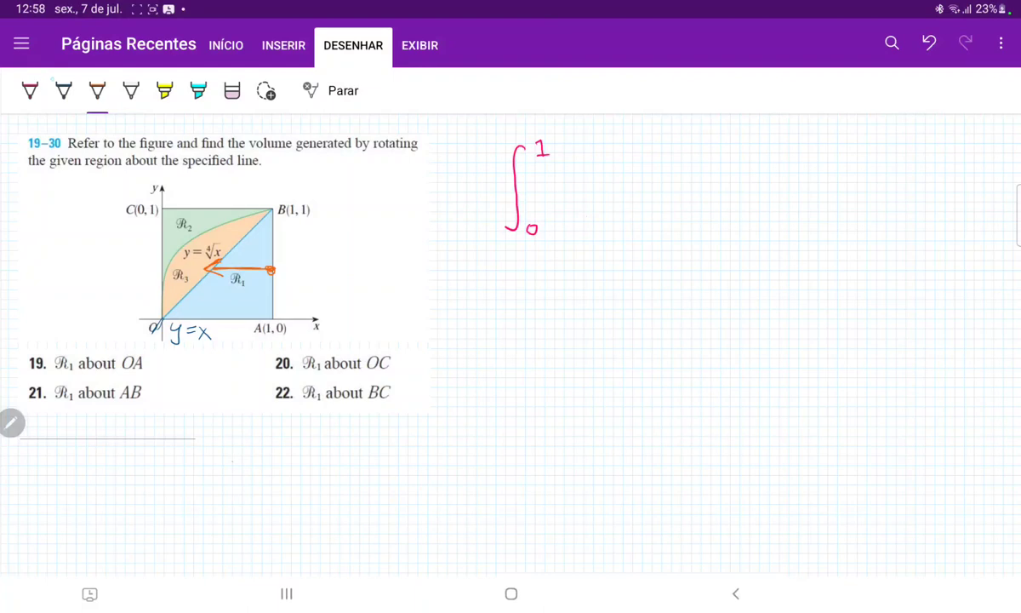
{"action": "left_click_drag", "start_coordinate": [174, 247], "coordinate": [277, 240]}
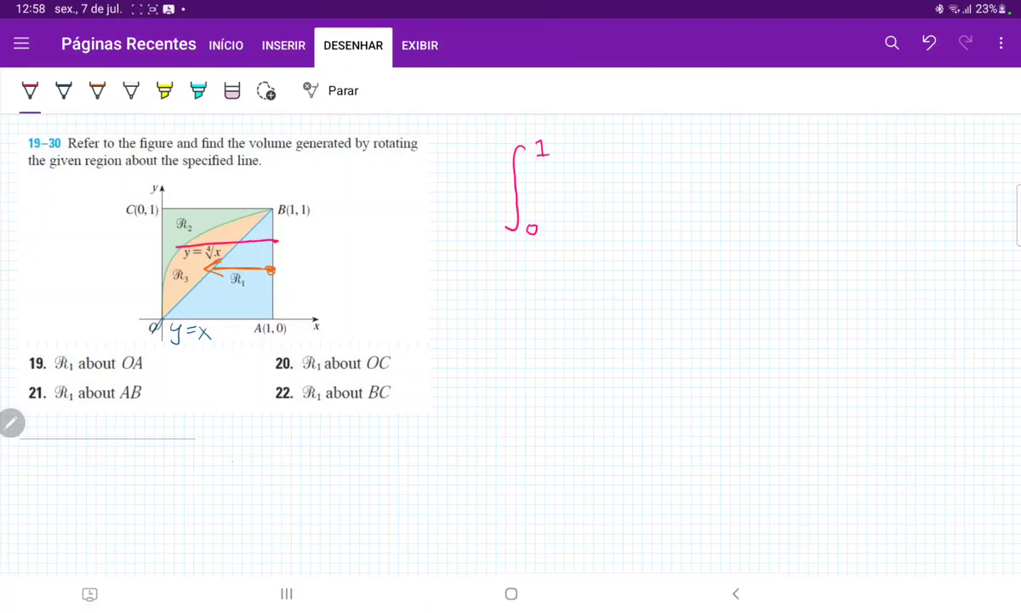
{"action": "left_click_drag", "start_coordinate": [166, 246], "coordinate": [277, 238]}
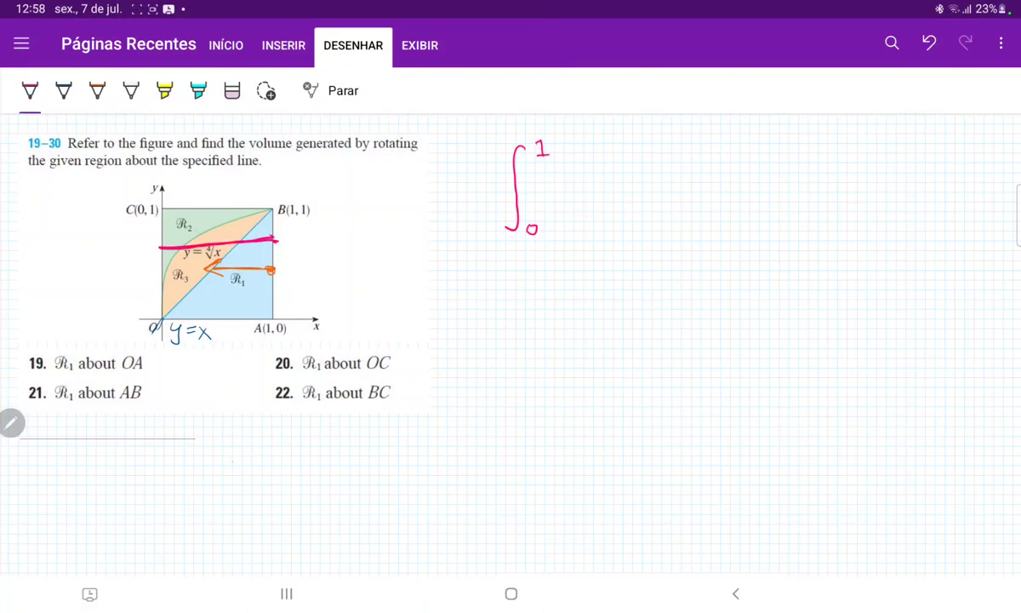
{"action": "left_click", "coordinate": [62, 91]}
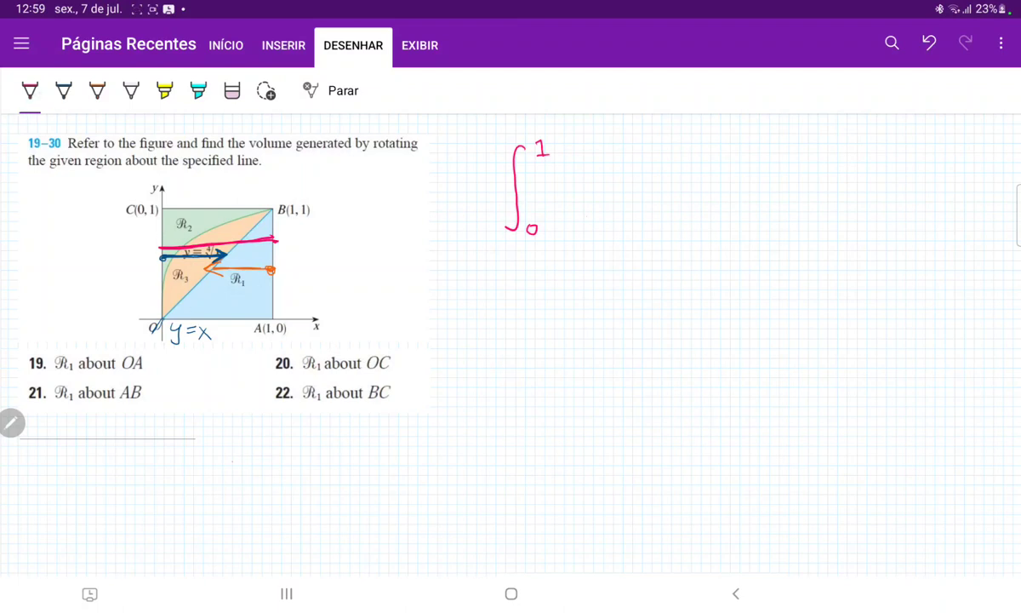
Write R = 1 − y and the disk area πR² = π(1−y)² = π(y²−2y+1)
{"action": "type", "text": "R = 1 - y"}
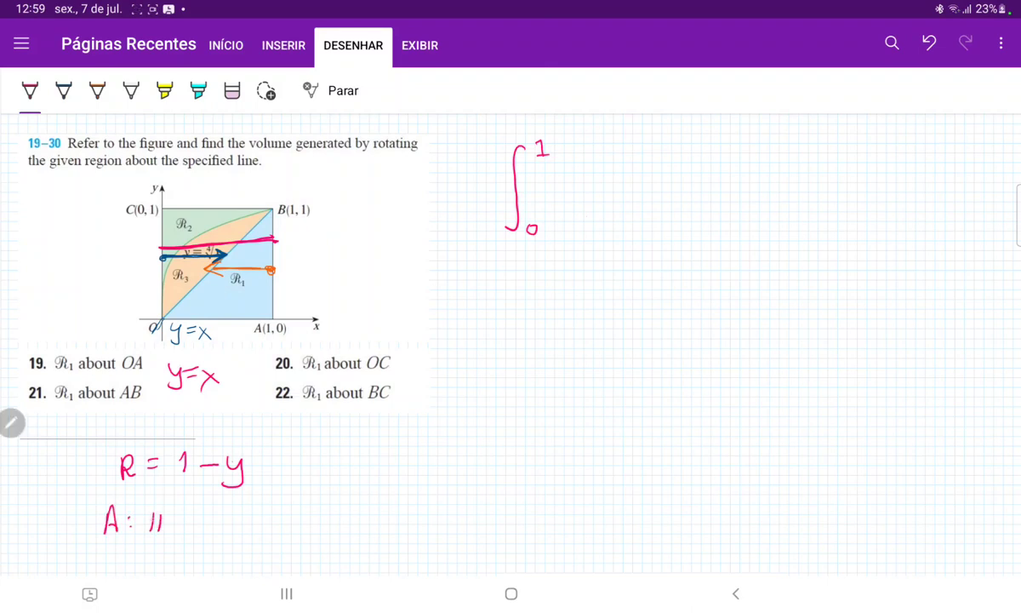
{"action": "type", "text": "πR²"}
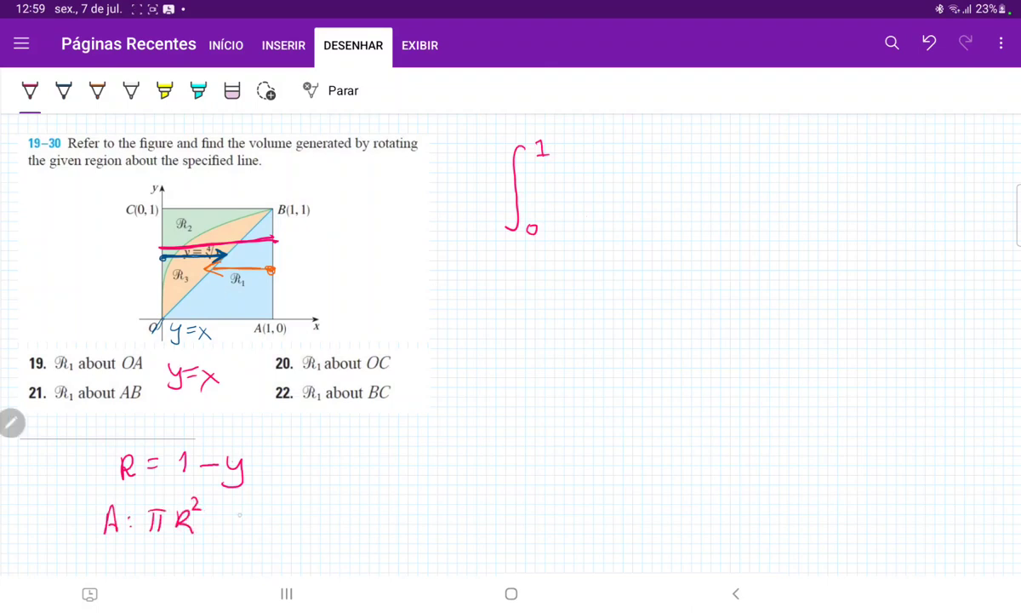
{"action": "type", "text": "= π(1-y"}
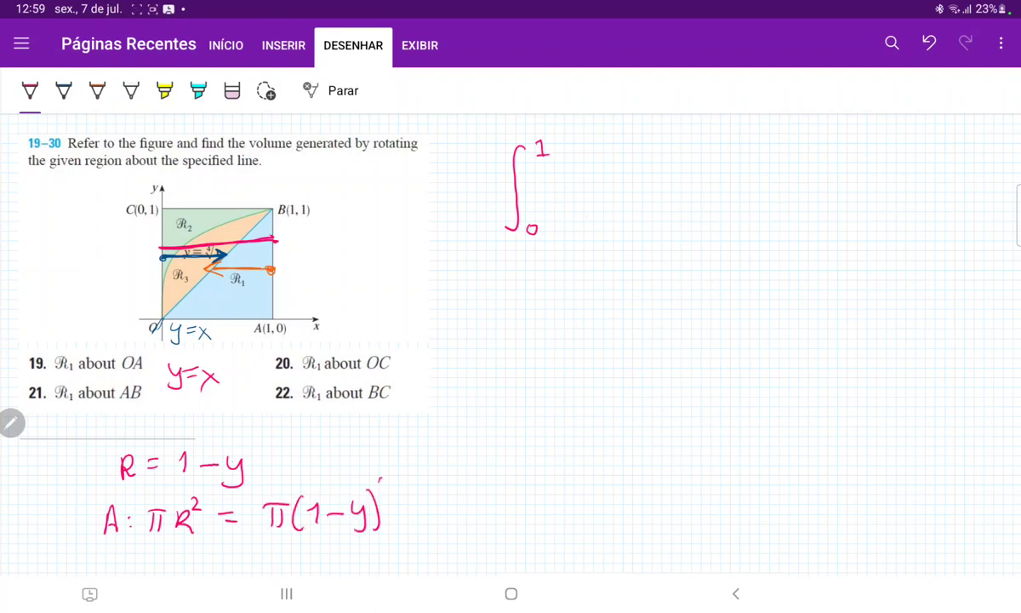
{"action": "type", "text": "² = π(y²-2y 1"}
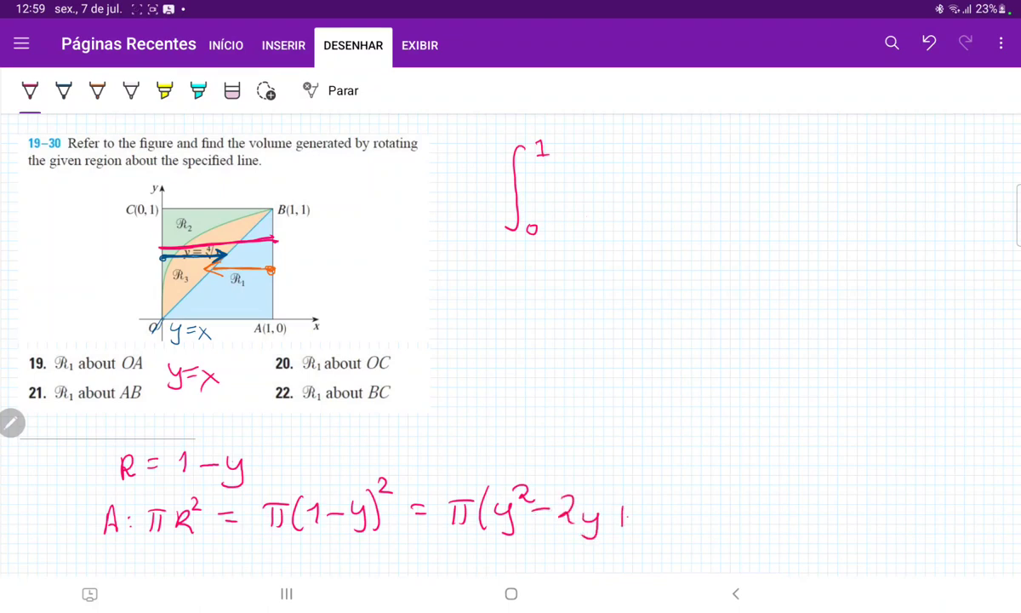
{"action": "type", "text": "+1"}
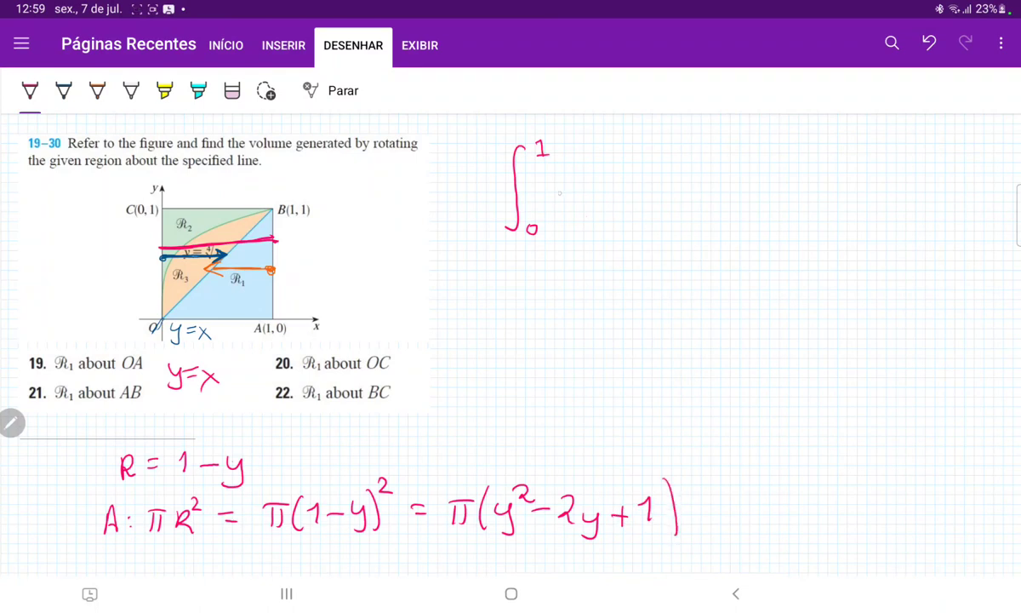
{"action": "type", "text": "π"}
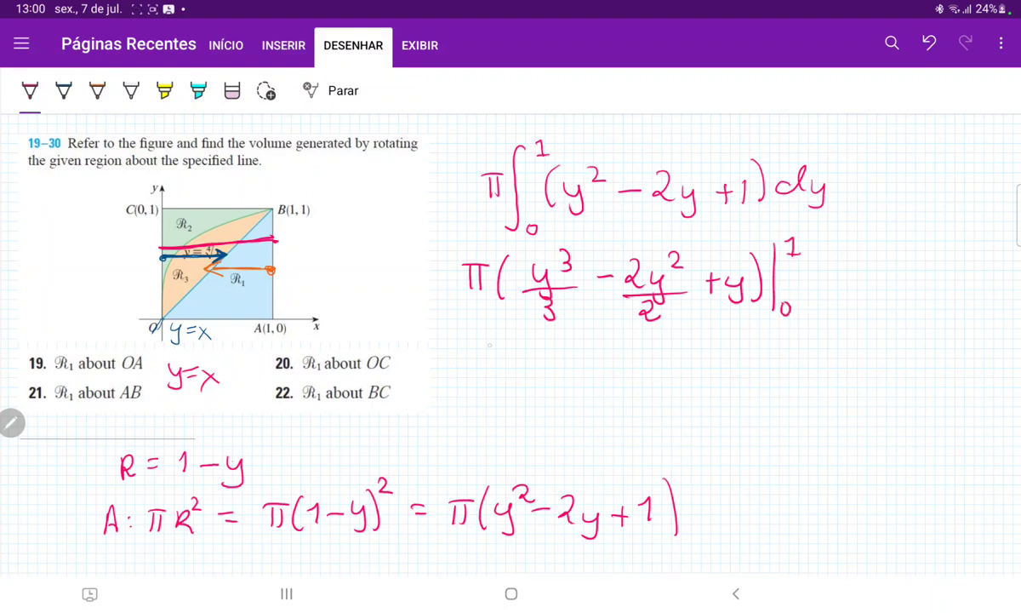
Write the simplified antiderivative π(y³/3 − y² + y) from 0 to 1 and dismiss the Daily Board
{"action": "left_click_drag", "start_coordinate": [459, 347], "coordinate": [472, 375]}
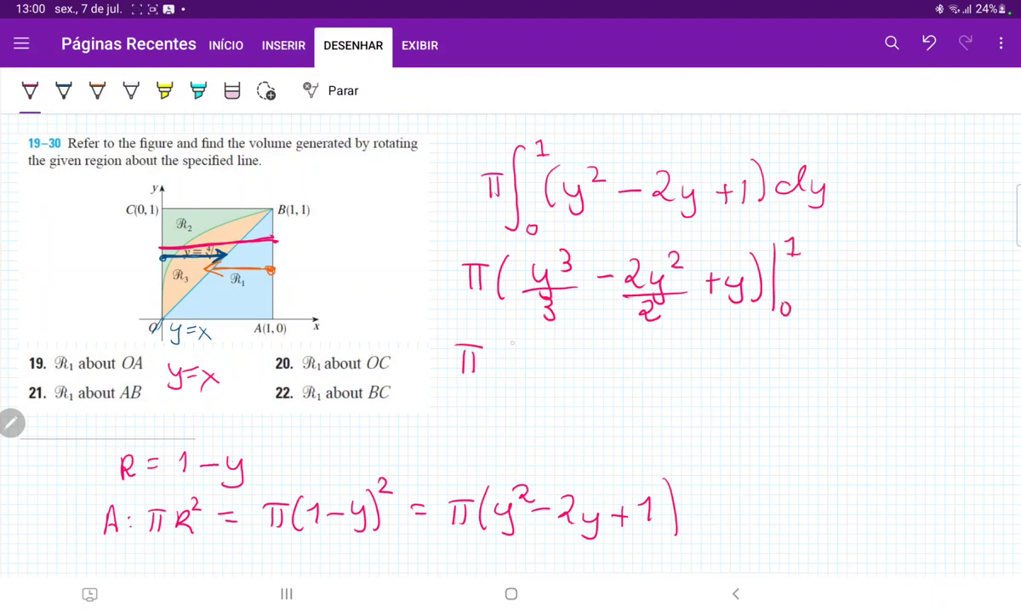
{"action": "type", "text": "( y³"}
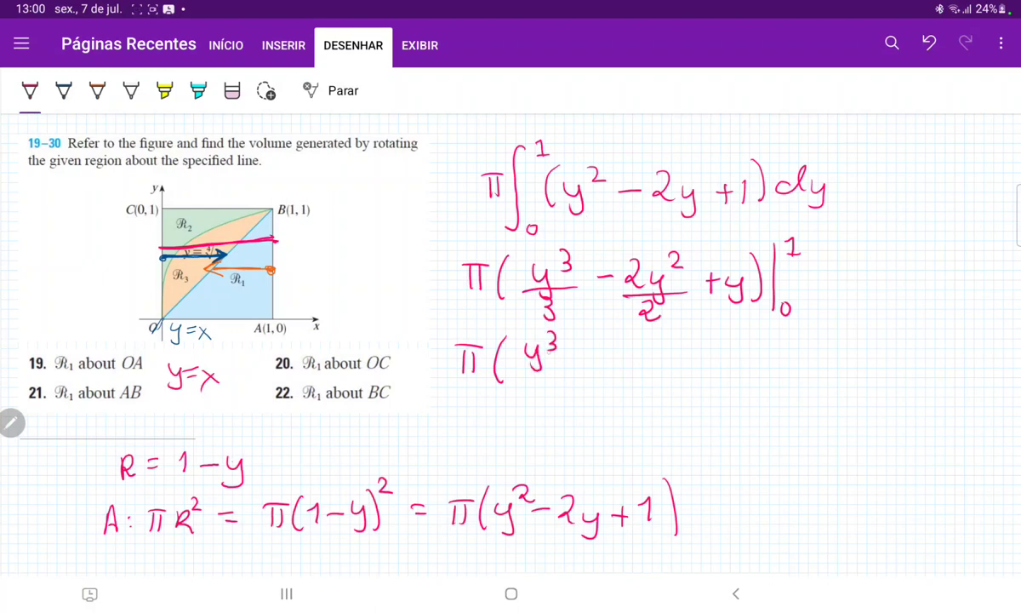
{"action": "left_click_drag", "start_coordinate": [544, 349], "coordinate": [621, 357]}
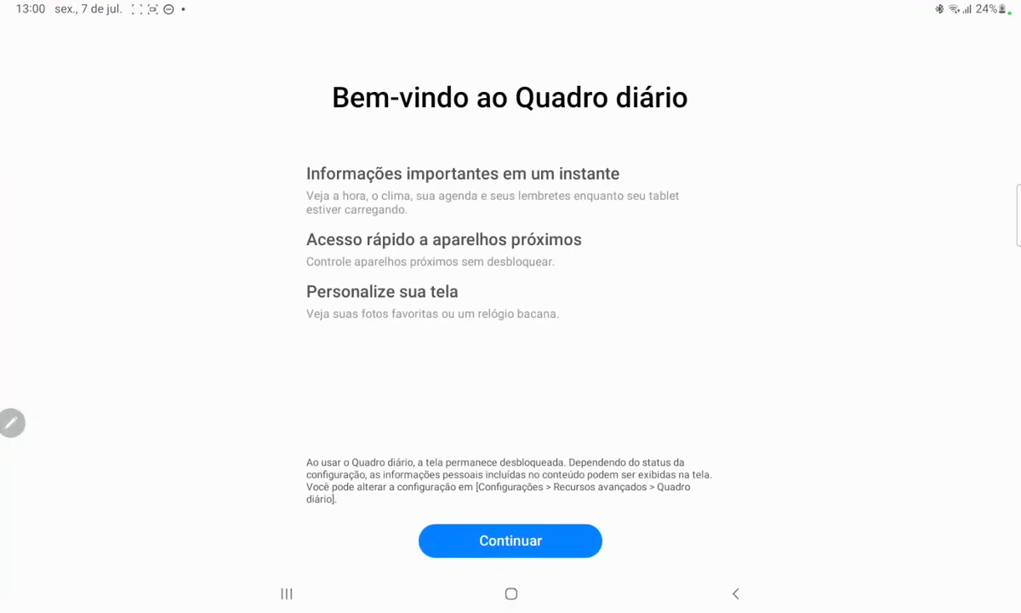
{"action": "left_click", "coordinate": [509, 540]}
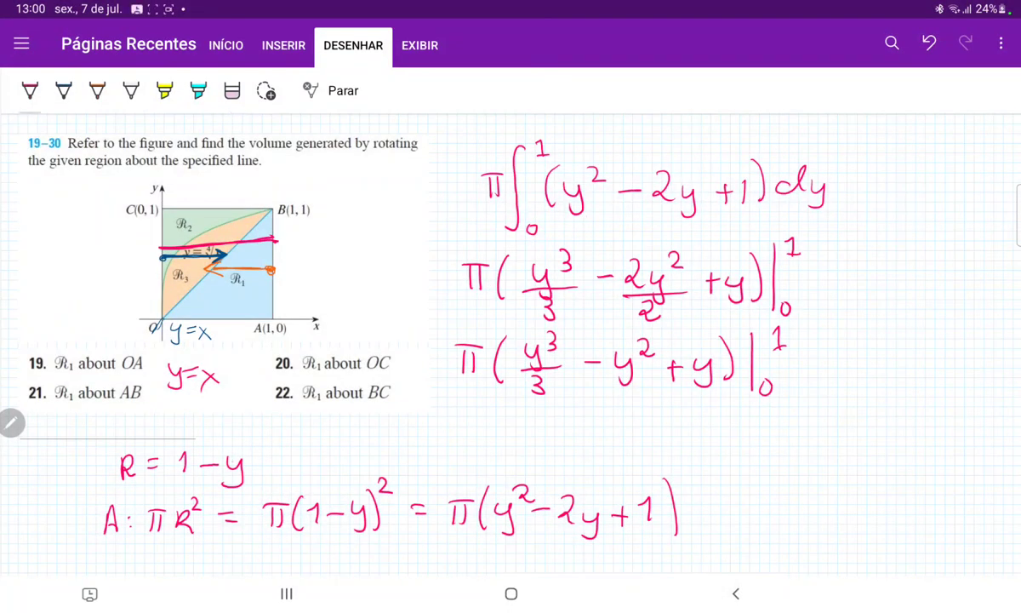
Draw an arrow to π(1/3 − 1 + 1), write and circle π/3, then circle R₁
{"action": "left_click_drag", "start_coordinate": [493, 392], "coordinate": [646, 434]}
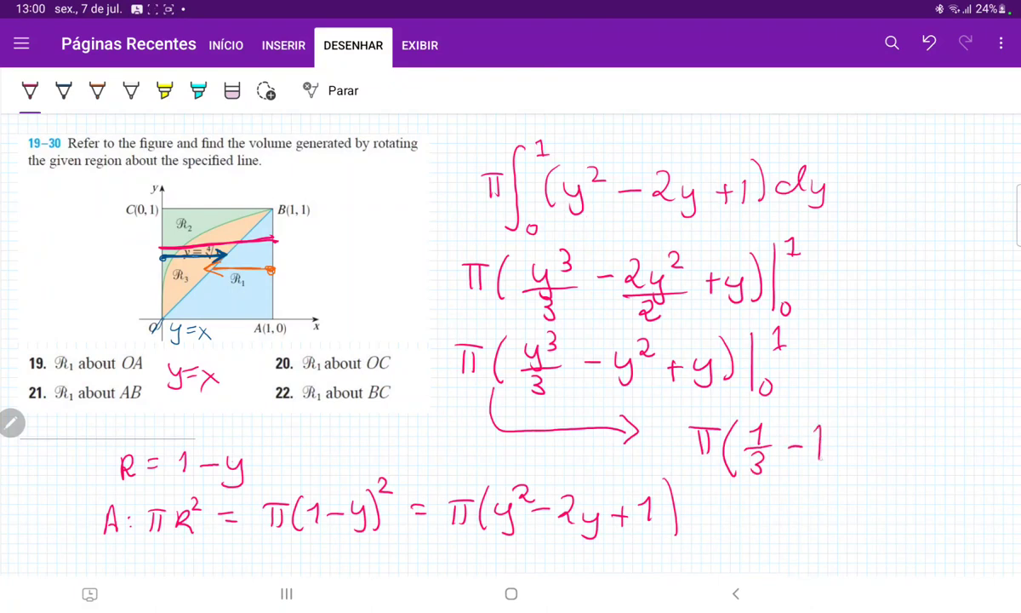
{"action": "type", "text": "+1"}
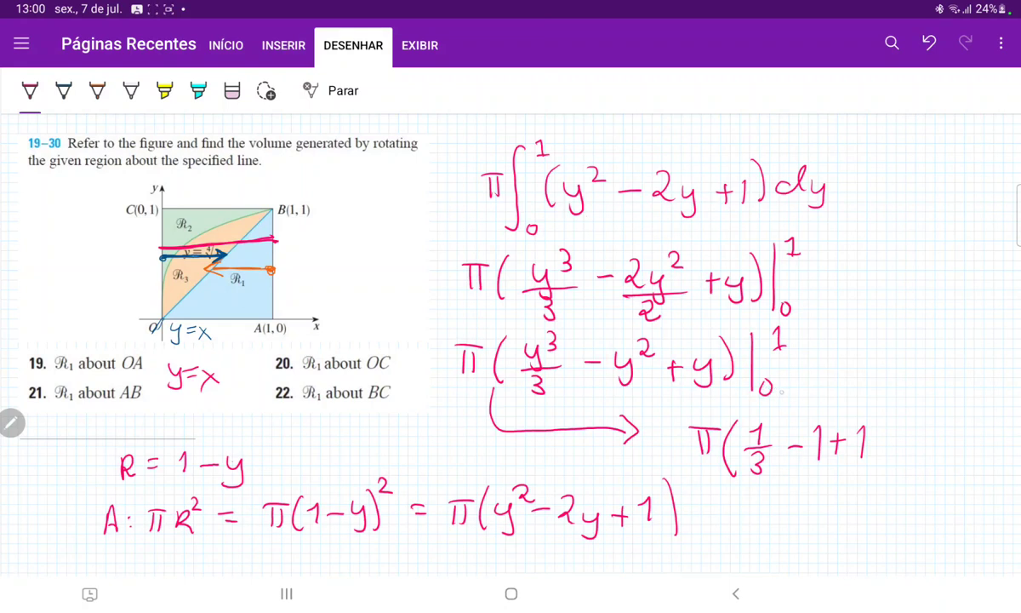
{"action": "left_click_drag", "start_coordinate": [876, 399], "coordinate": [898, 438]}
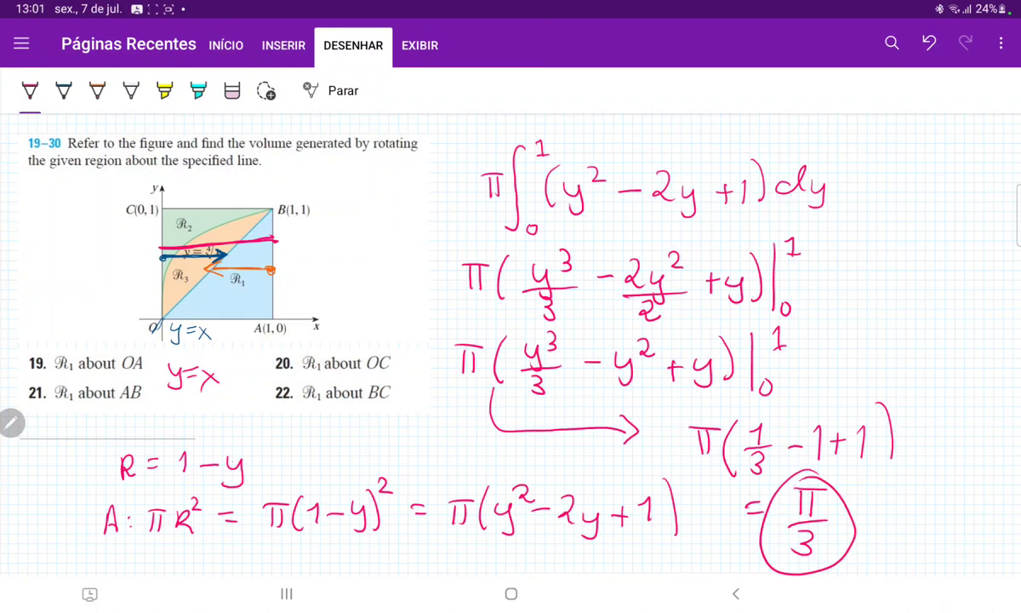
{"action": "left_click_drag", "start_coordinate": [213, 255], "coordinate": [323, 289]}
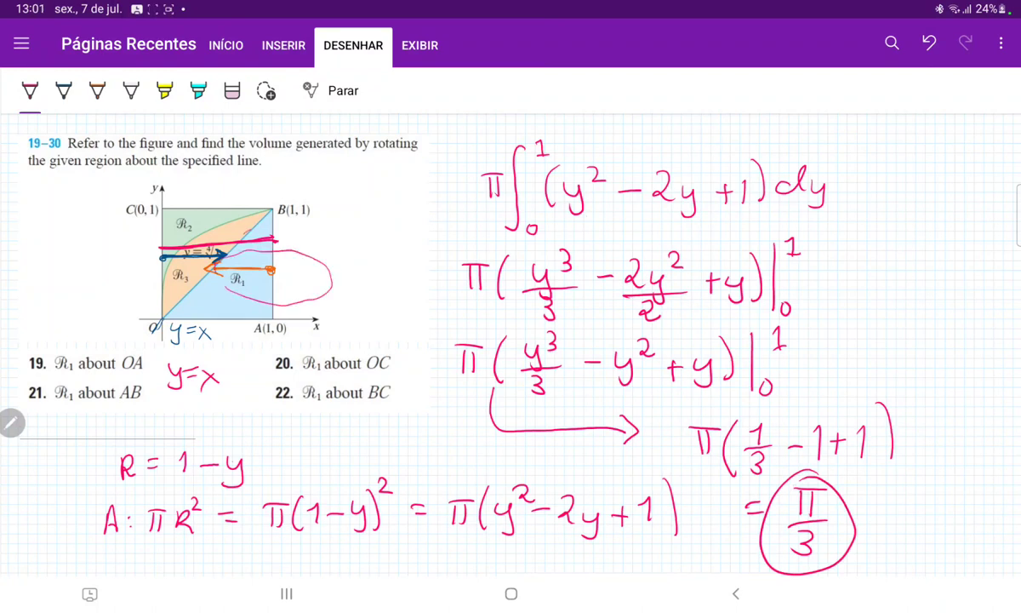